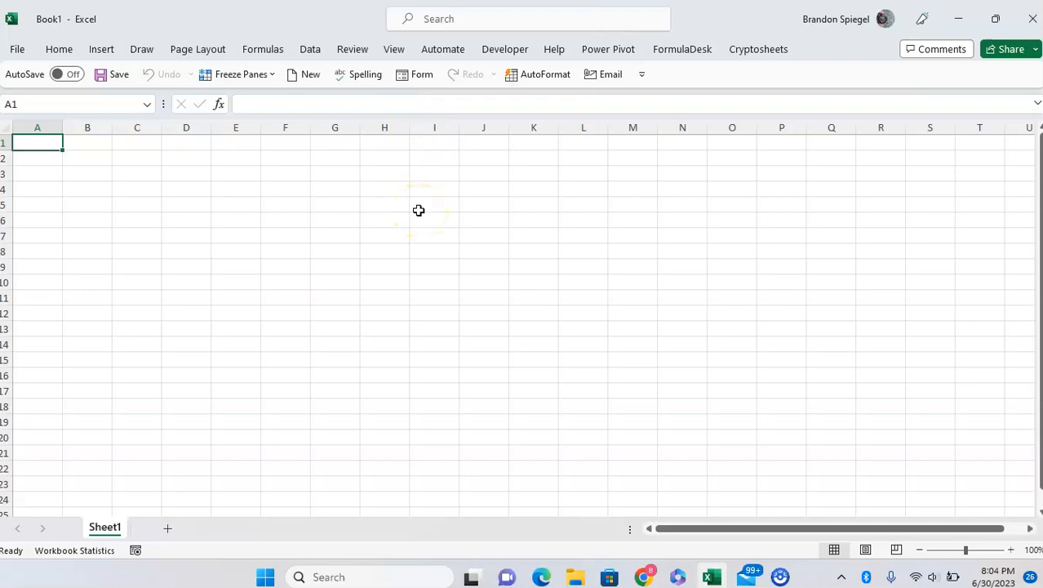
Step: Open Excel Options from the File backstage menu, landing on General settings
{"action": "left_click", "coordinate": [16, 49]}
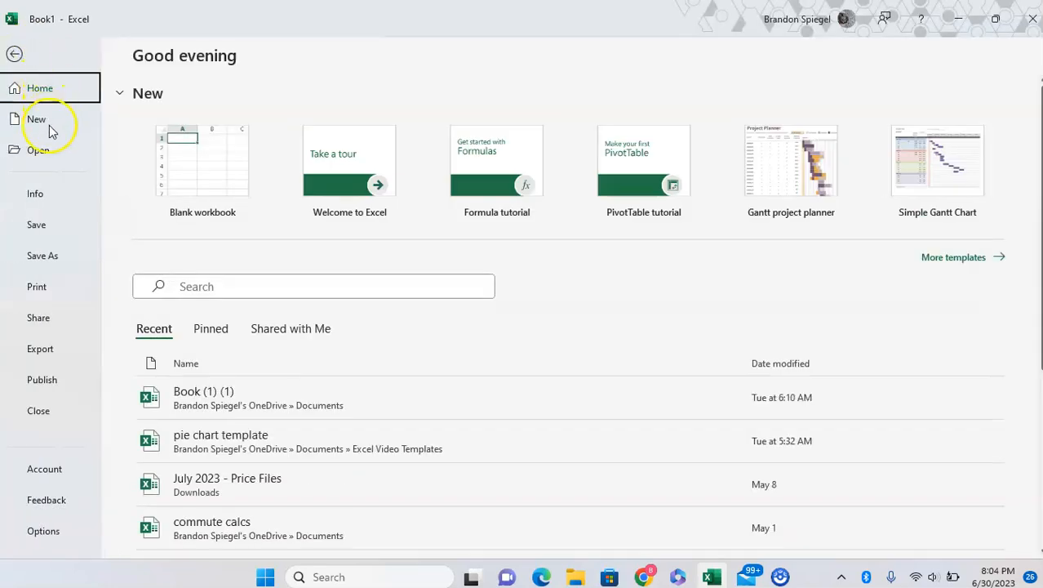
{"action": "mouse_move", "coordinate": [69, 530]}
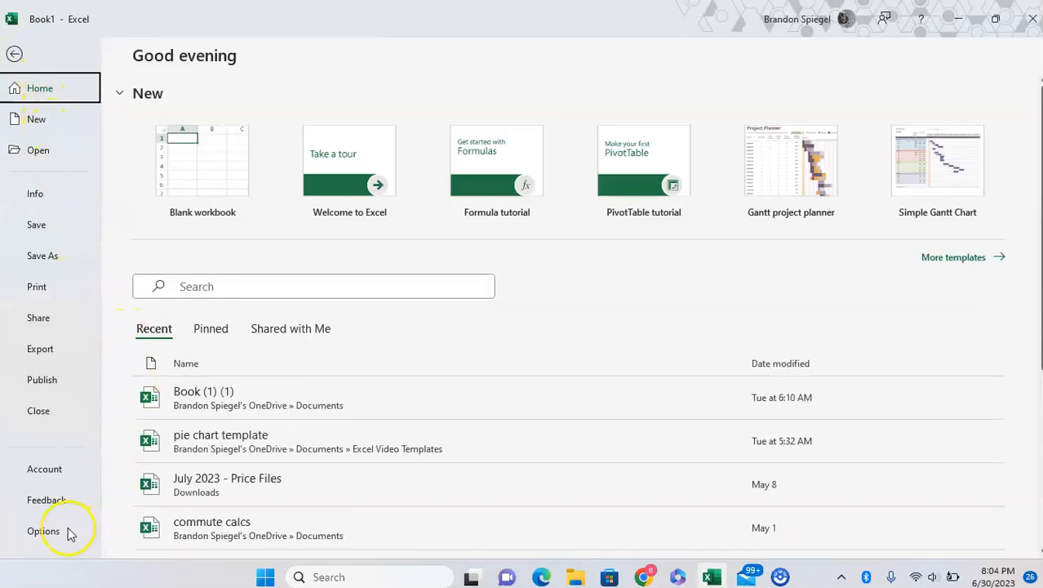
{"action": "left_click", "coordinate": [43, 530]}
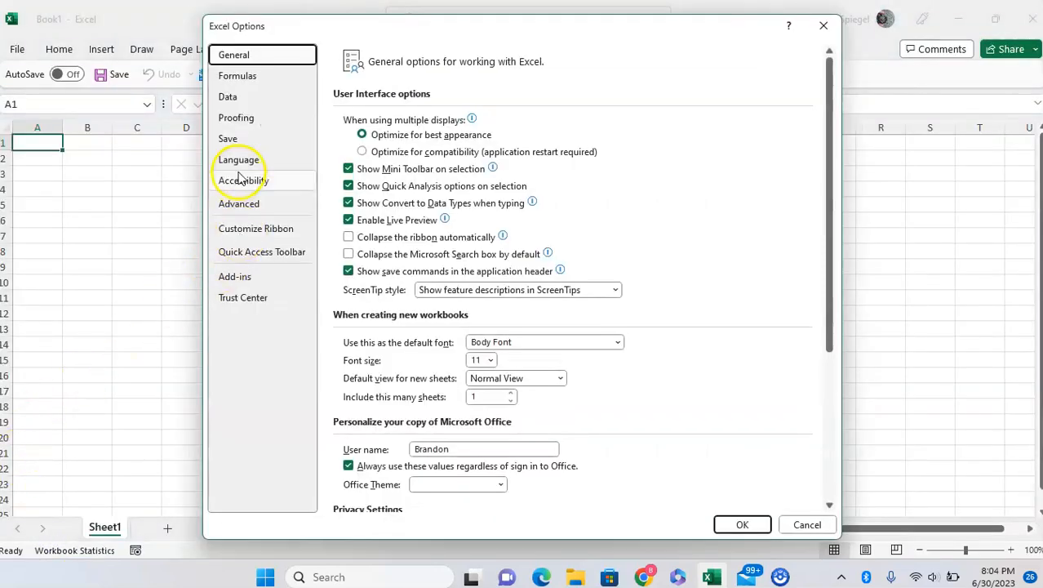
Step: Show the Language category and select Spanish (Mexico) among authoring languages
{"action": "left_click", "coordinate": [238, 160]}
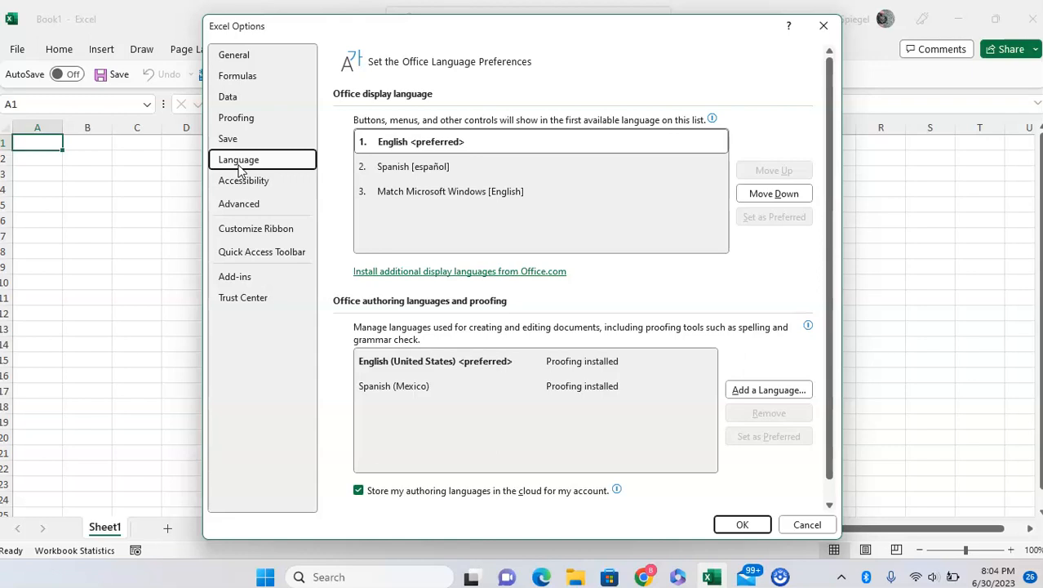
{"action": "left_click", "coordinate": [413, 167]}
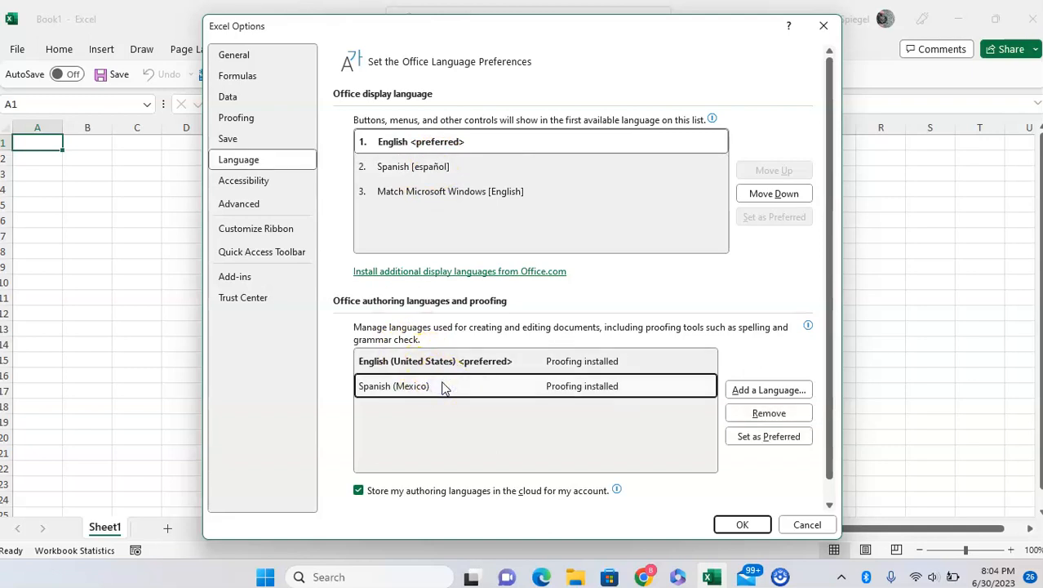
{"action": "left_click", "coordinate": [435, 361]}
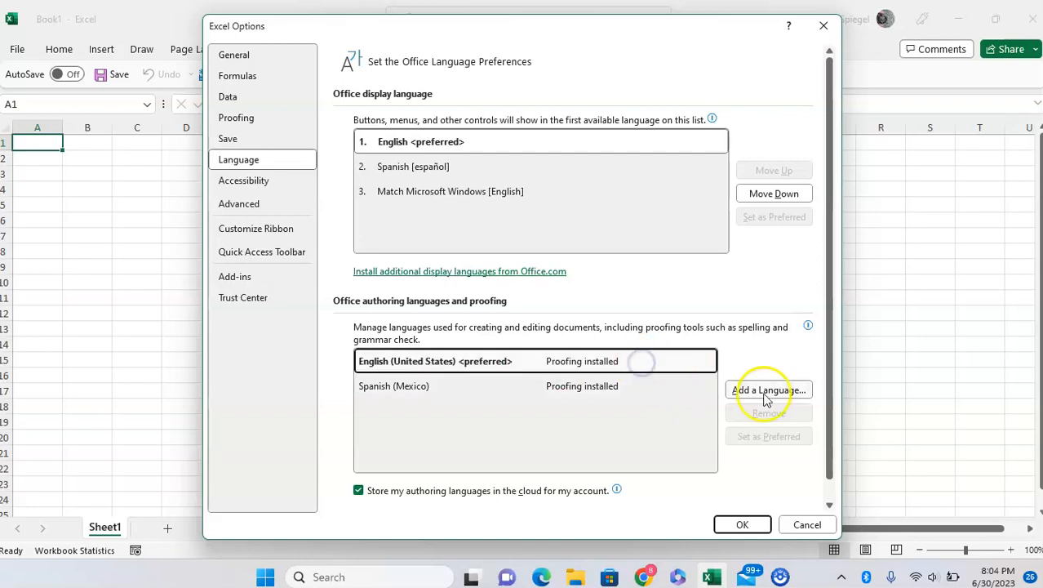
{"action": "left_click", "coordinate": [768, 389]}
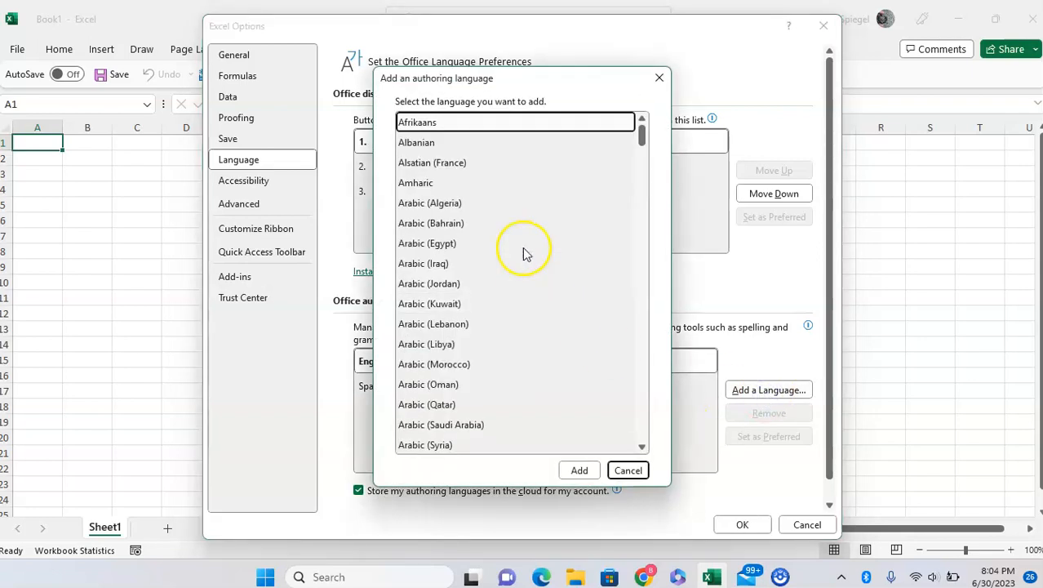
{"action": "scroll", "scroll_direction": "down", "scroll_amount": 3}
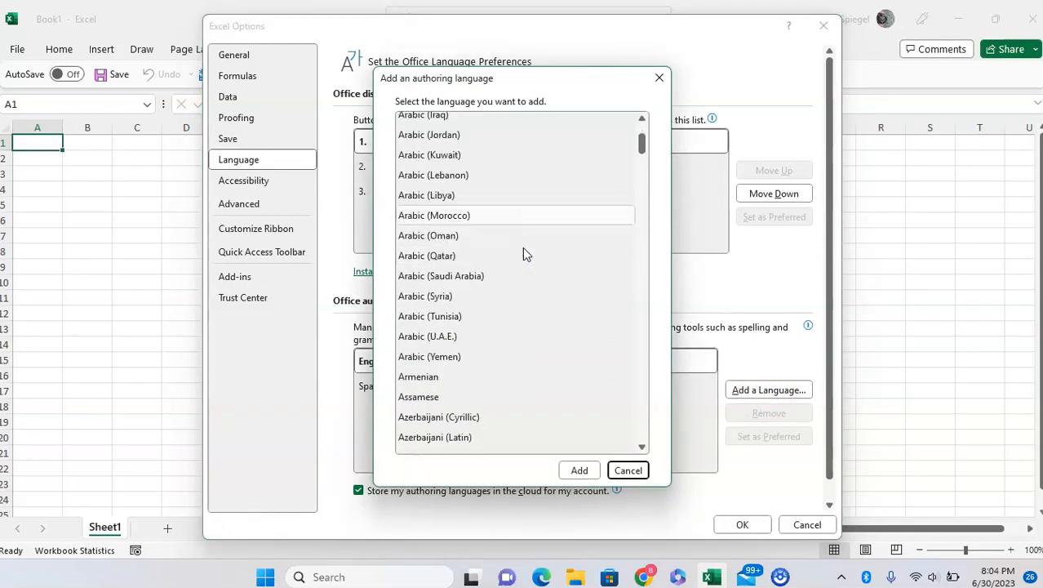
{"action": "scroll", "scroll_direction": "down", "scroll_amount": 3}
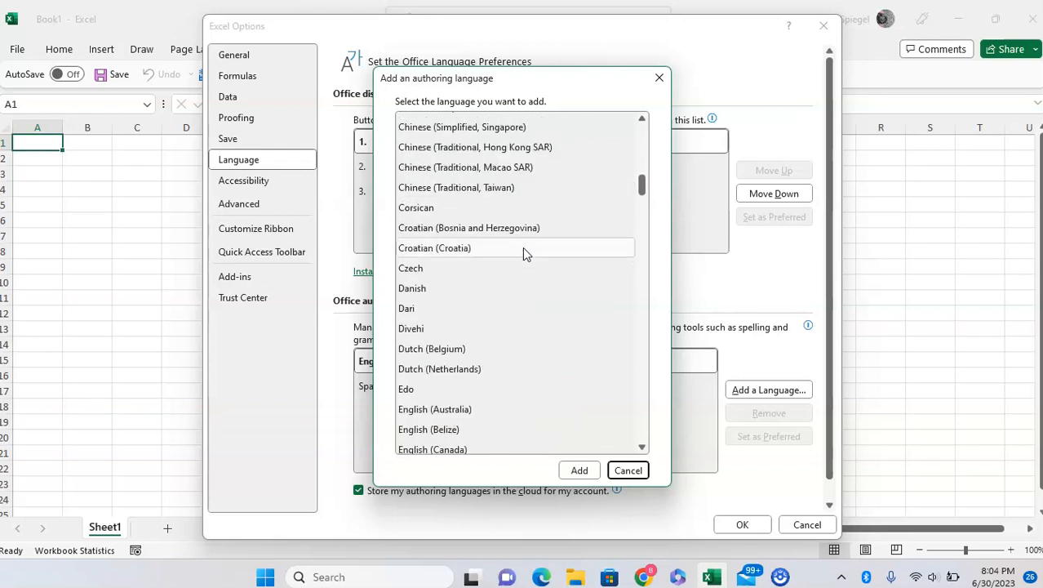
{"action": "scroll", "scroll_direction": "down", "scroll_amount": 3}
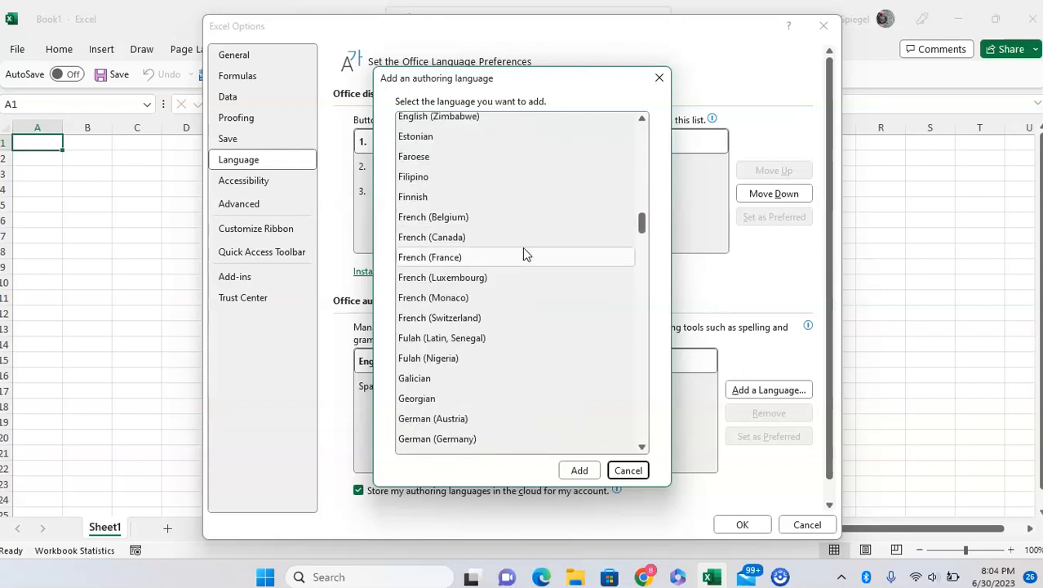
{"action": "mouse_move", "coordinate": [514, 418]}
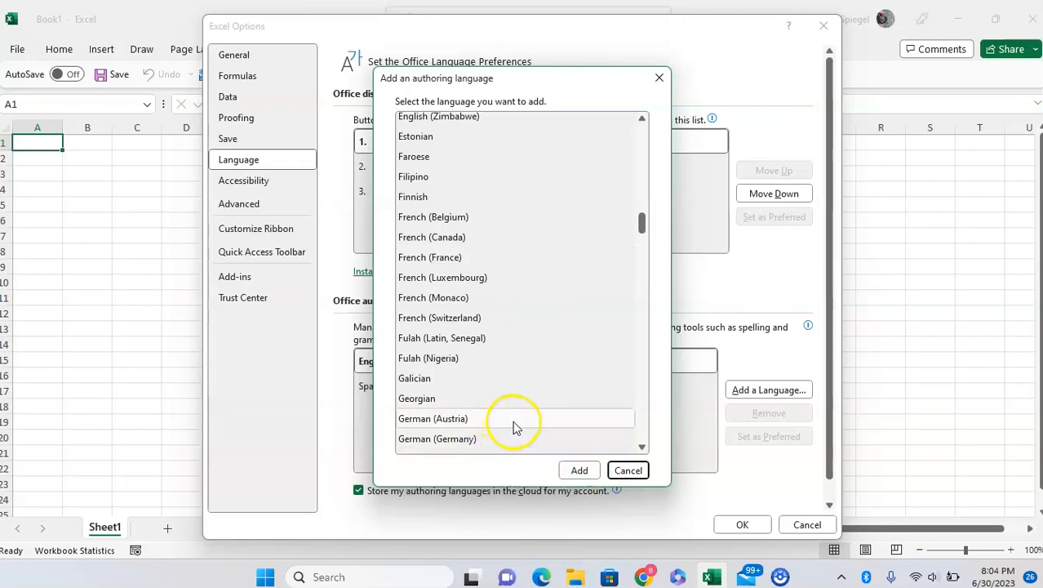
{"action": "left_click", "coordinate": [436, 438]}
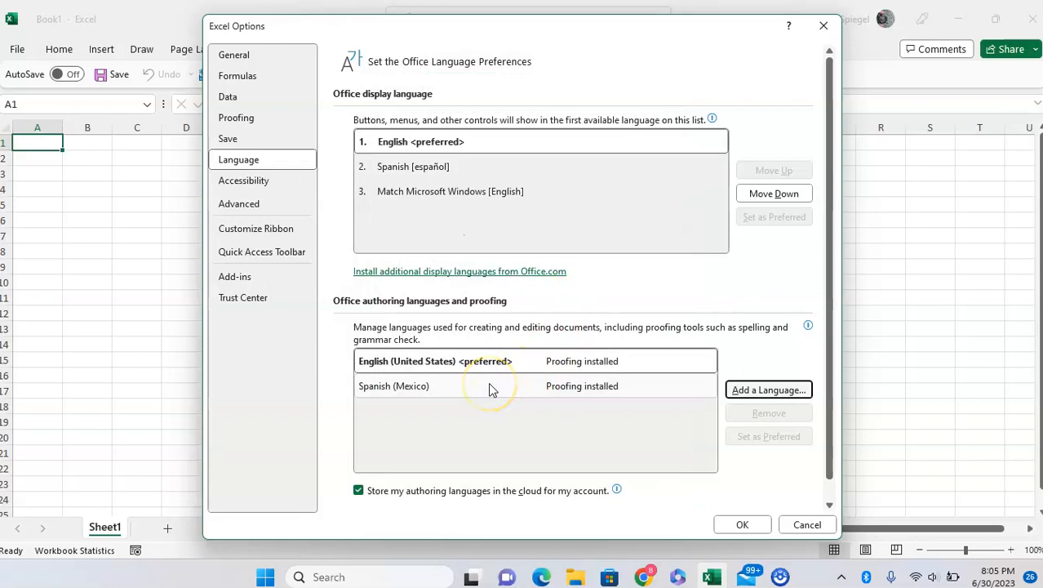
Step: Set Spanish (Mexico) as preferred authoring language, confirm with OK, and acknowledge the restart notice
{"action": "left_click", "coordinate": [393, 385]}
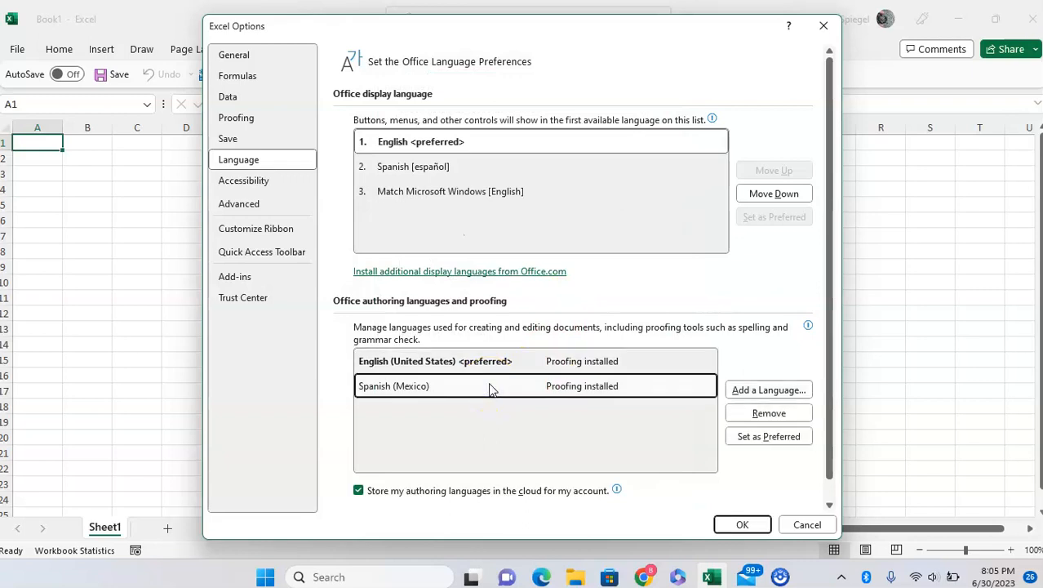
{"action": "left_click", "coordinate": [768, 436]}
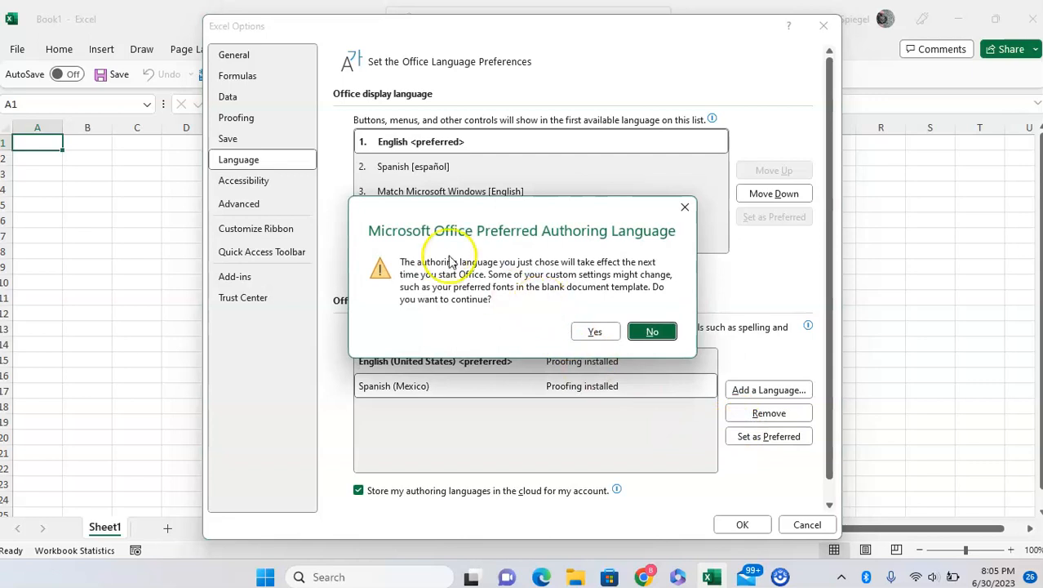
{"action": "mouse_move", "coordinate": [583, 284]}
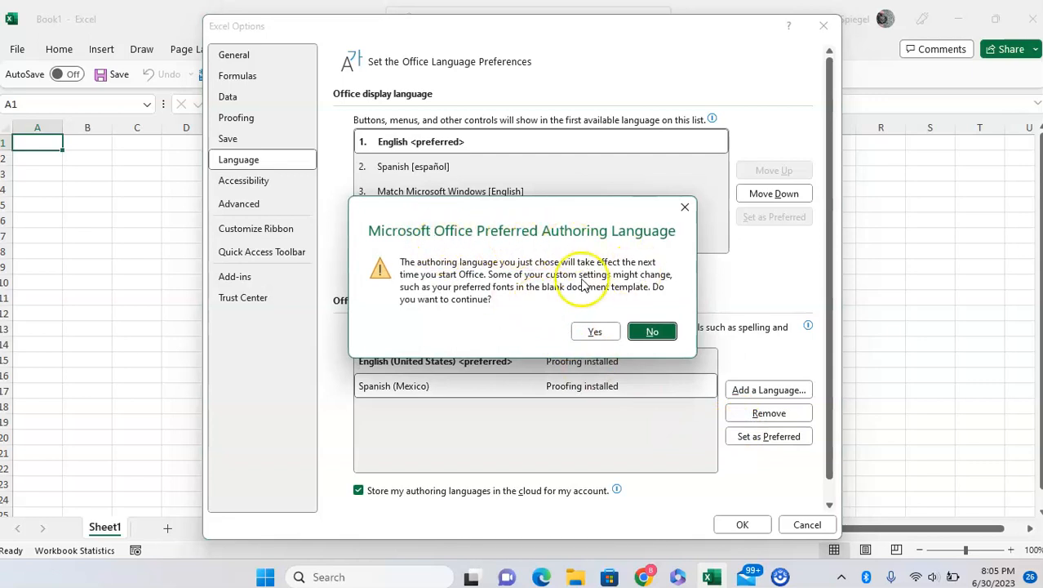
{"action": "mouse_move", "coordinate": [594, 330]}
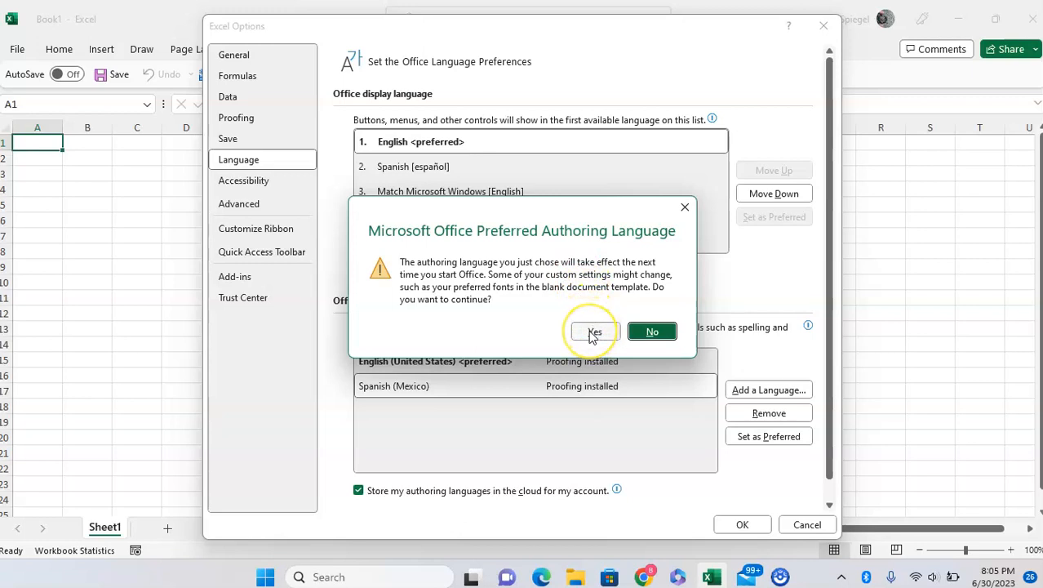
{"action": "left_click", "coordinate": [594, 331]}
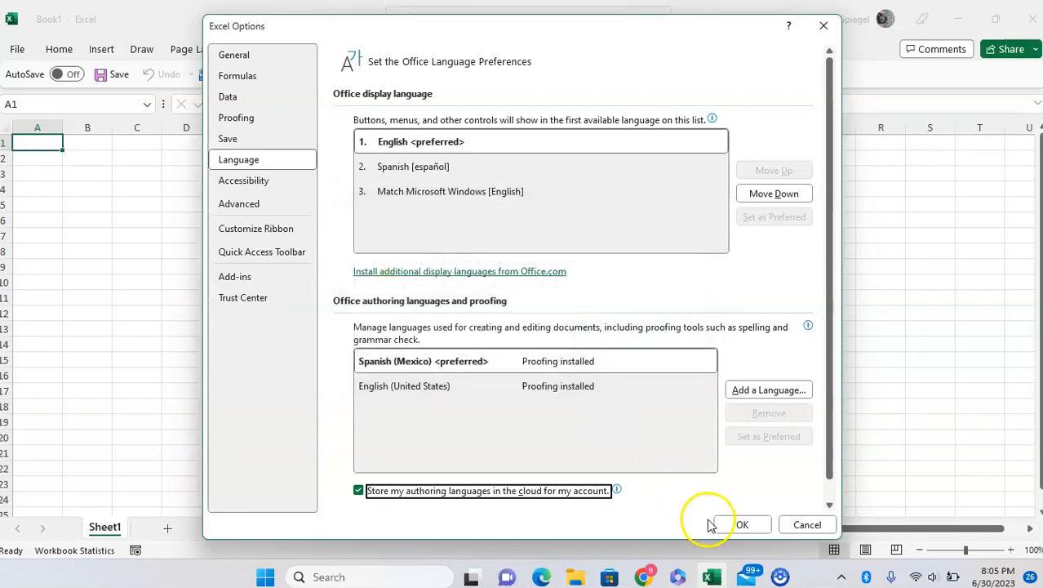
{"action": "left_click", "coordinate": [741, 524]}
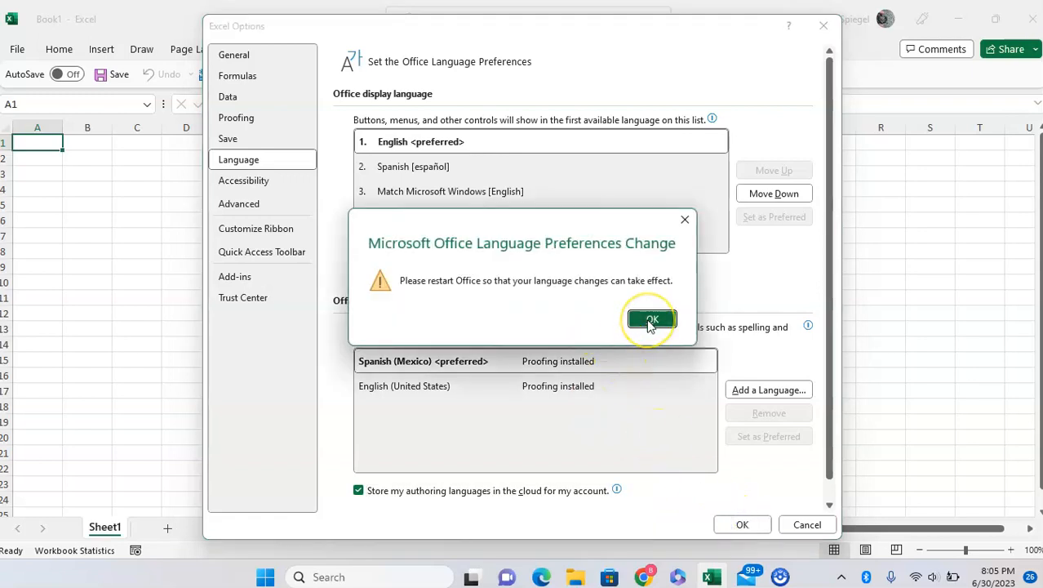
{"action": "left_click", "coordinate": [651, 319]}
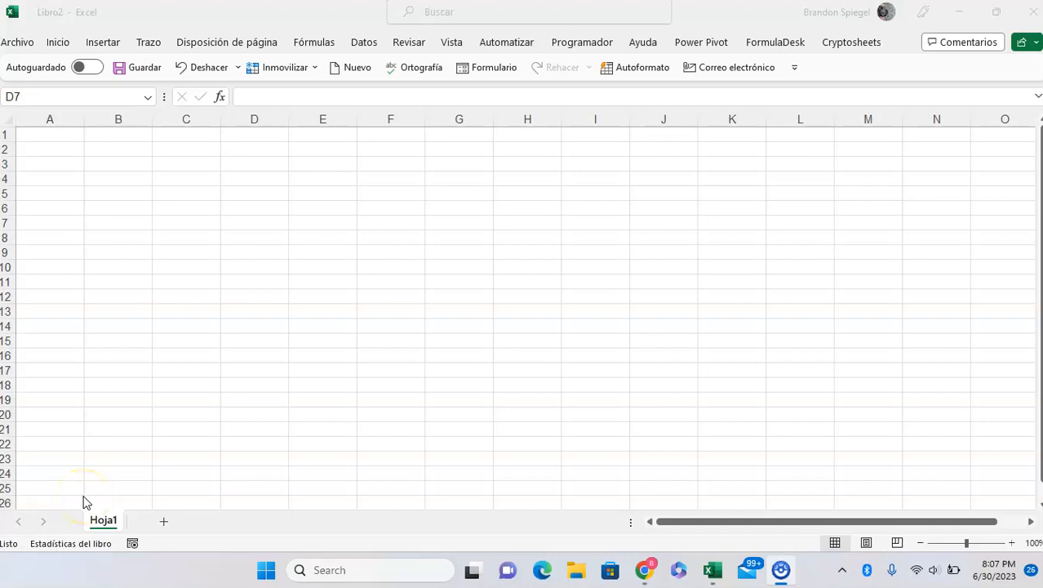
Step: Select a cell, expand the Inicio ribbon, and open the Spanish number format list
{"action": "left_click", "coordinate": [322, 206]}
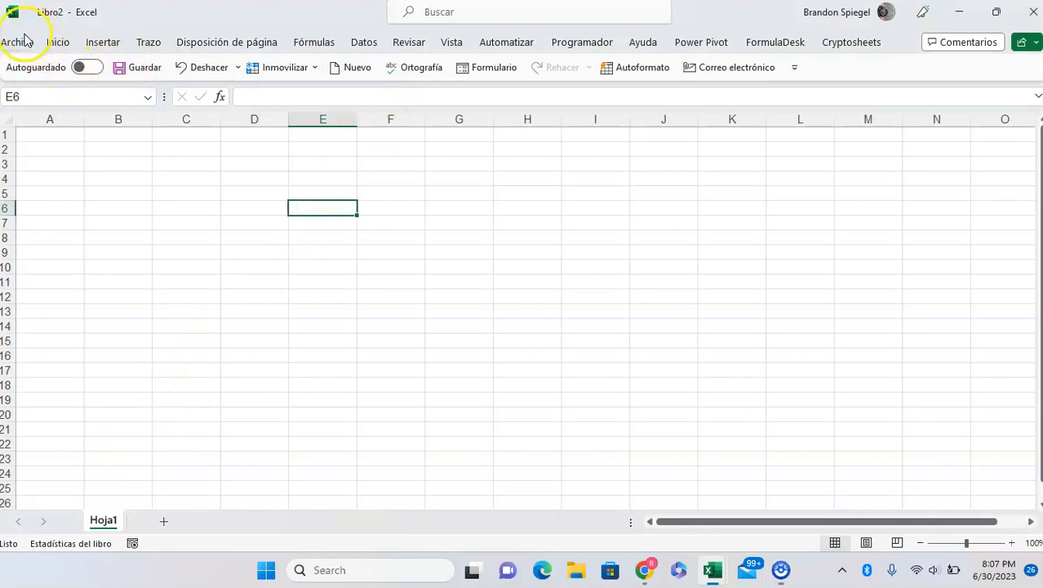
{"action": "left_click", "coordinate": [57, 42]}
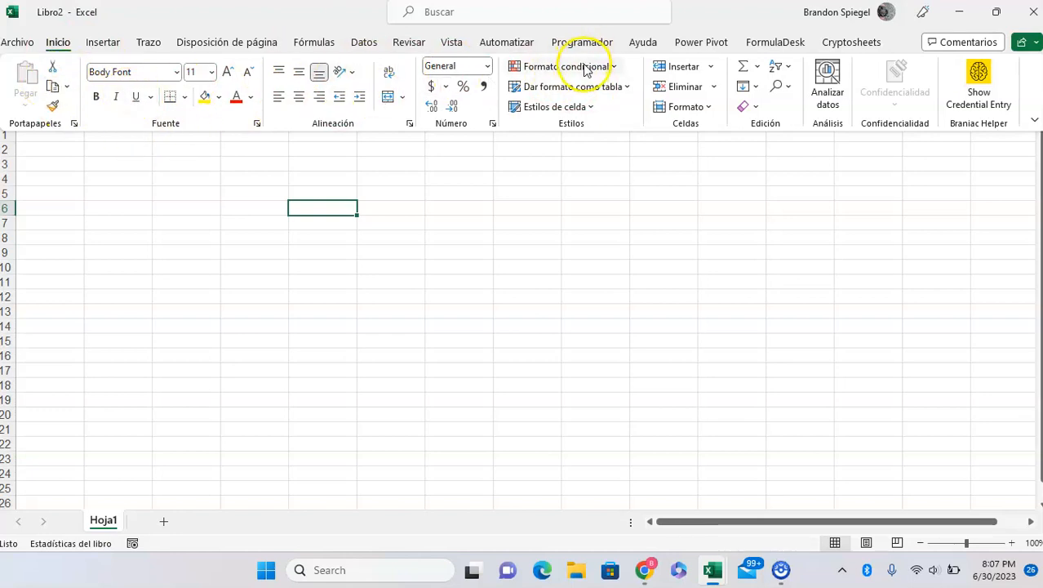
{"action": "mouse_move", "coordinate": [502, 74]}
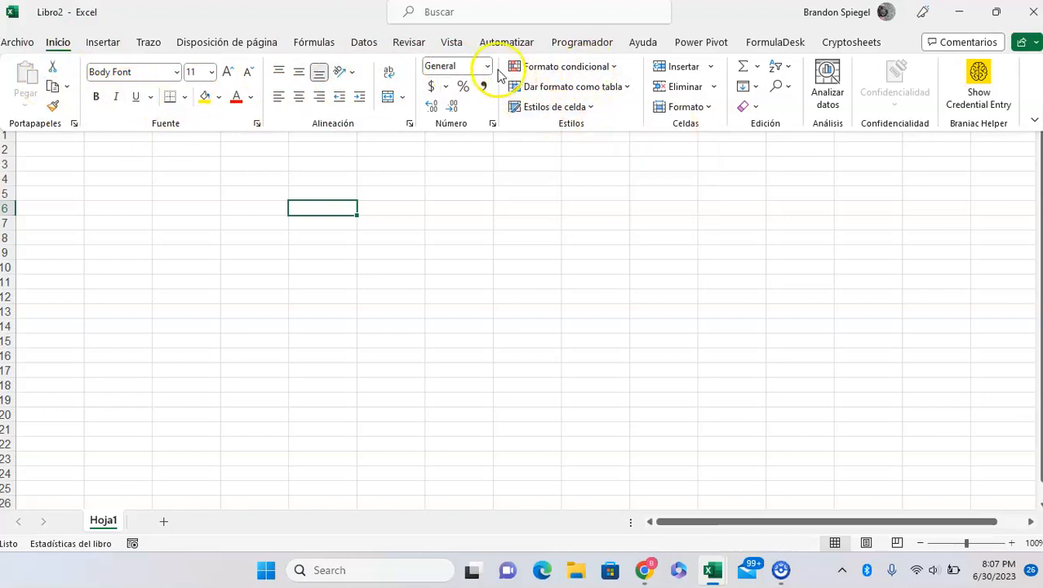
{"action": "left_click", "coordinate": [487, 66]}
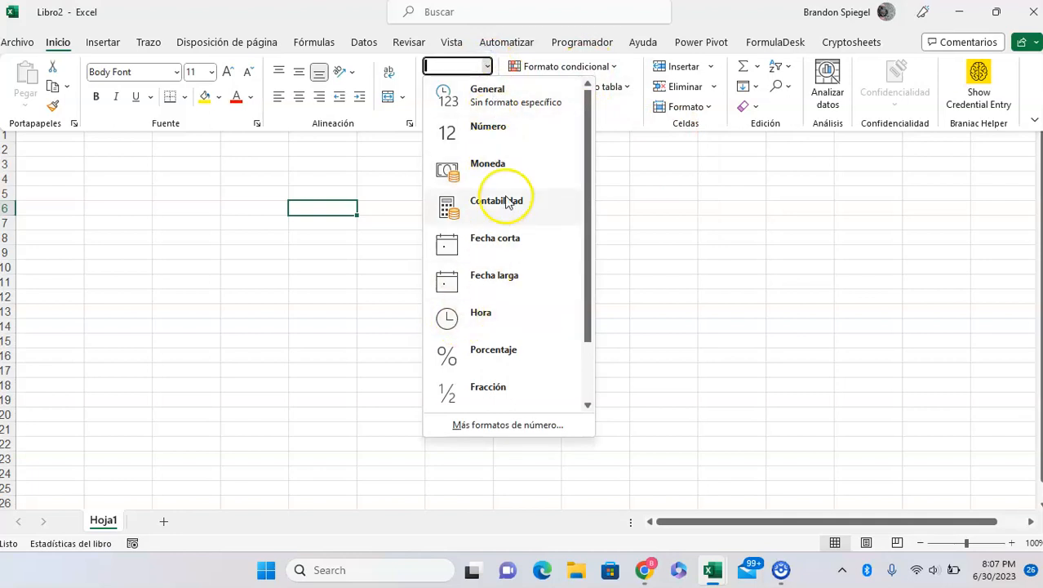
{"action": "mouse_move", "coordinate": [512, 125]}
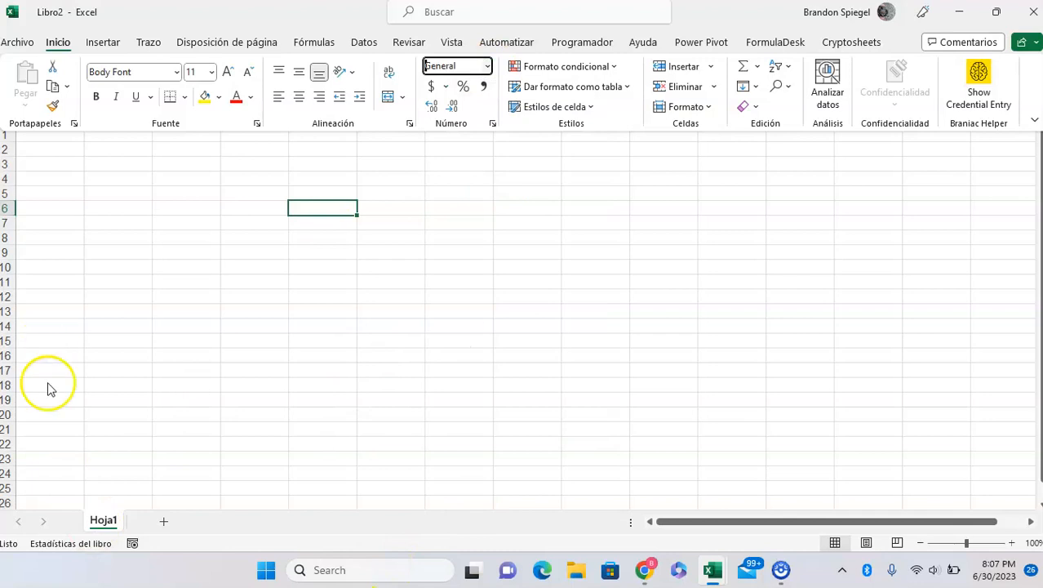
{"action": "mouse_move", "coordinate": [88, 110]}
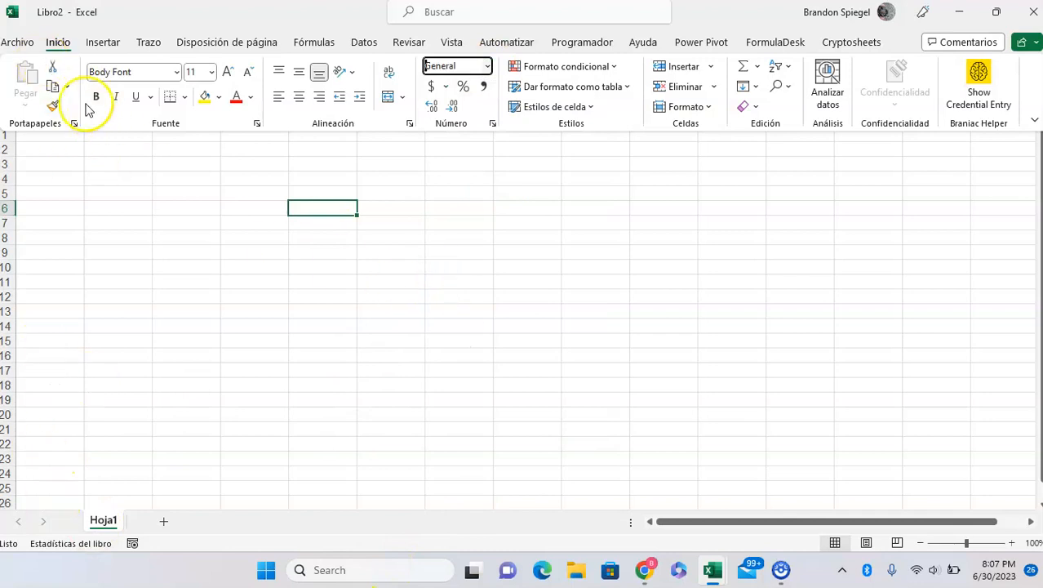
Step: Open Opciones from the Archivo menu and go to the Idioma settings
{"action": "left_click", "coordinate": [17, 41]}
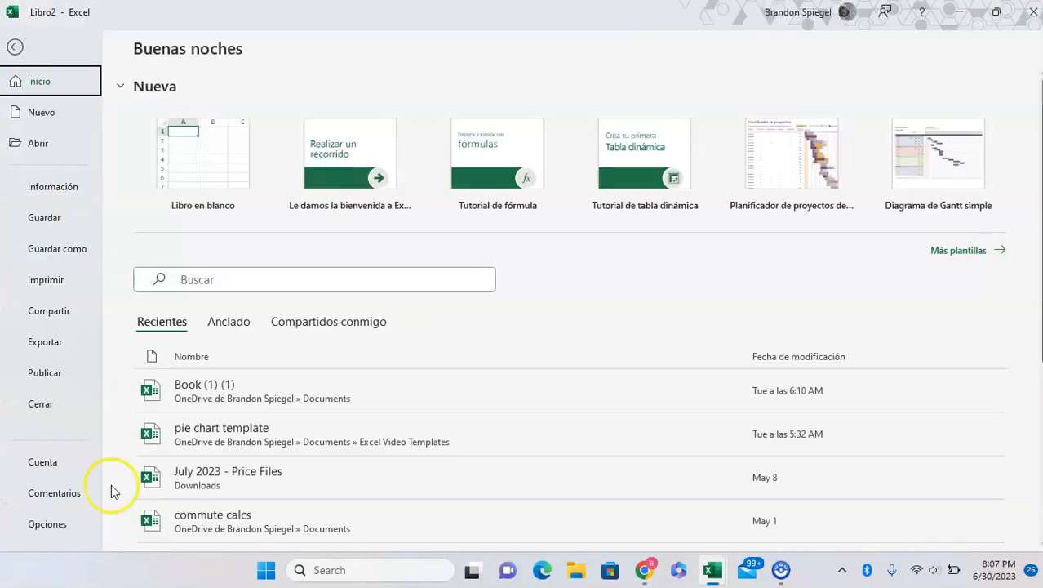
{"action": "left_click", "coordinate": [48, 523]}
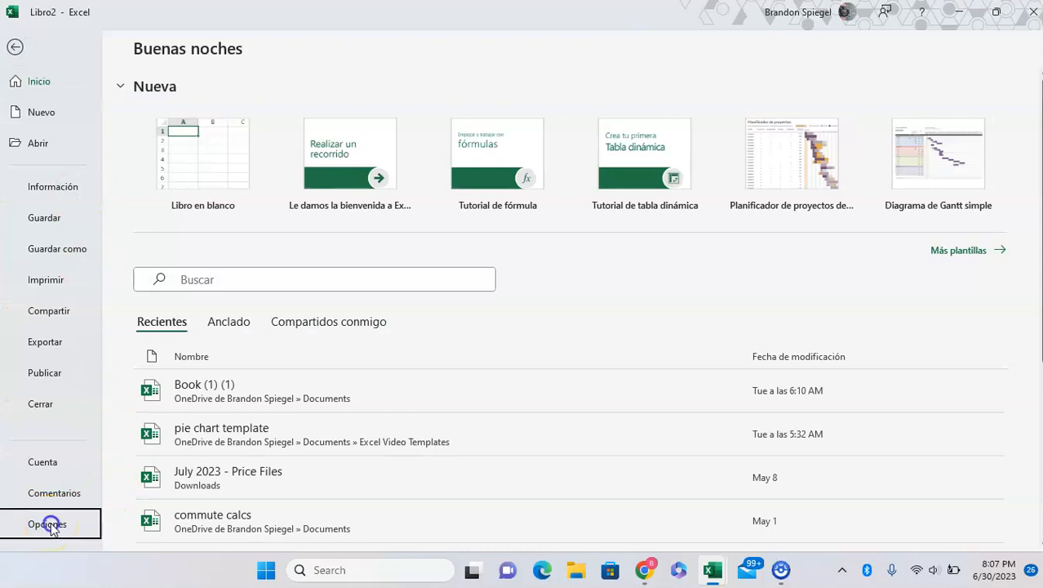
{"action": "left_click", "coordinate": [46, 523]}
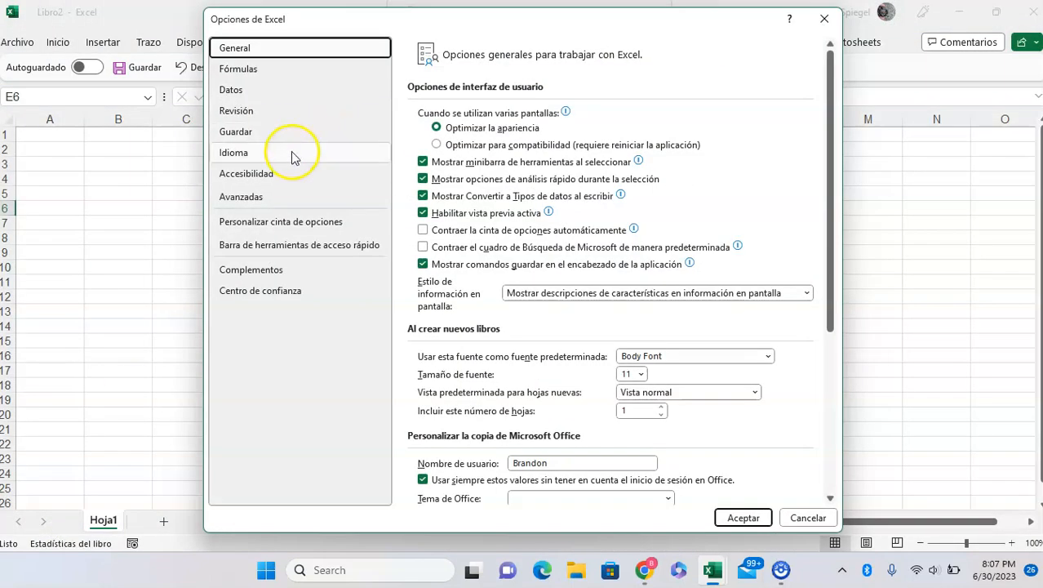
{"action": "left_click", "coordinate": [246, 173]}
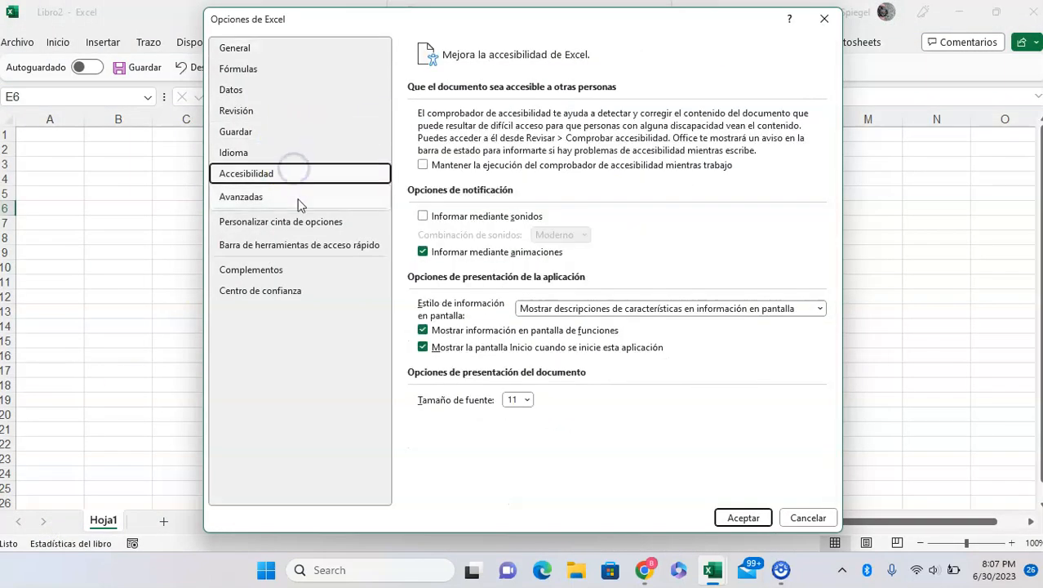
{"action": "left_click", "coordinate": [233, 153]}
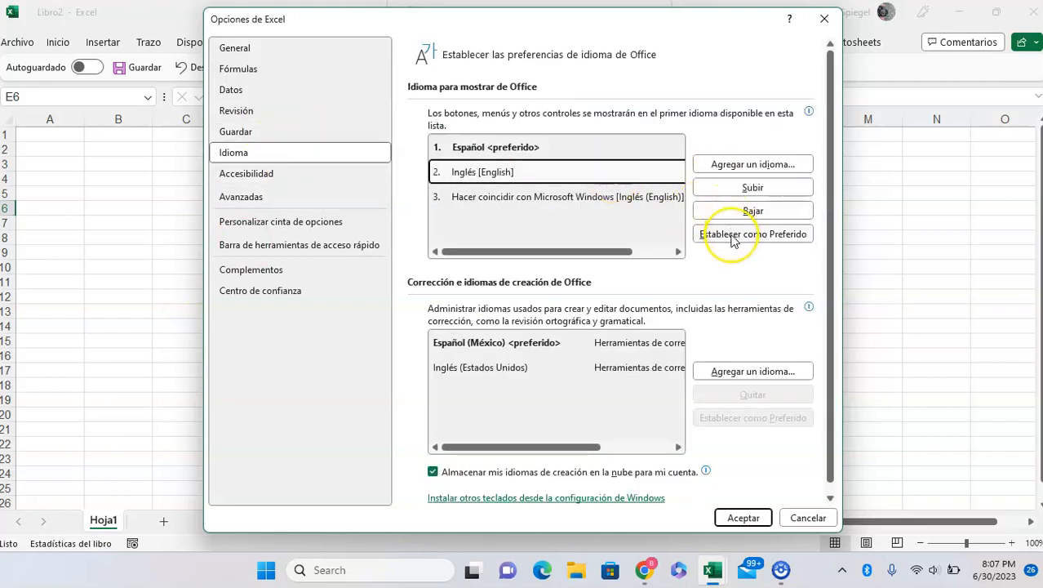
Step: Make English (United States) preferred for display and authoring, then accept the restart notice
{"action": "left_click", "coordinate": [752, 233]}
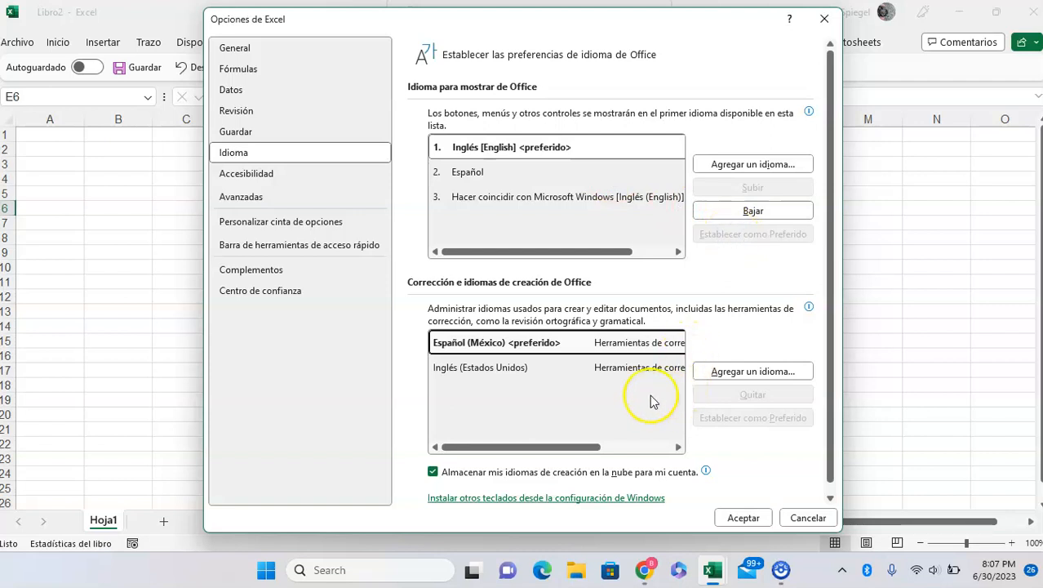
{"action": "left_click", "coordinate": [480, 367]}
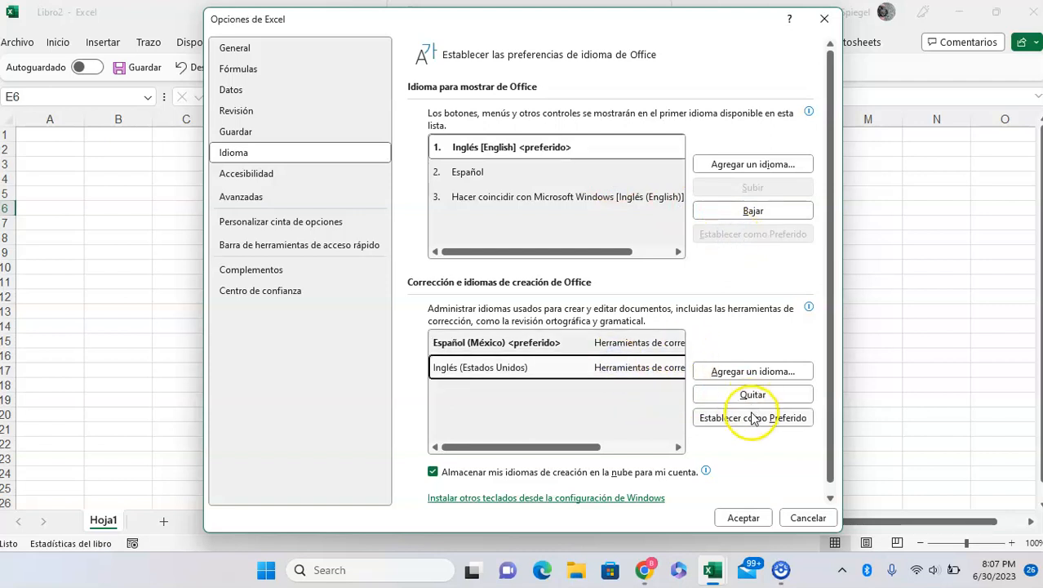
{"action": "left_click", "coordinate": [751, 417]}
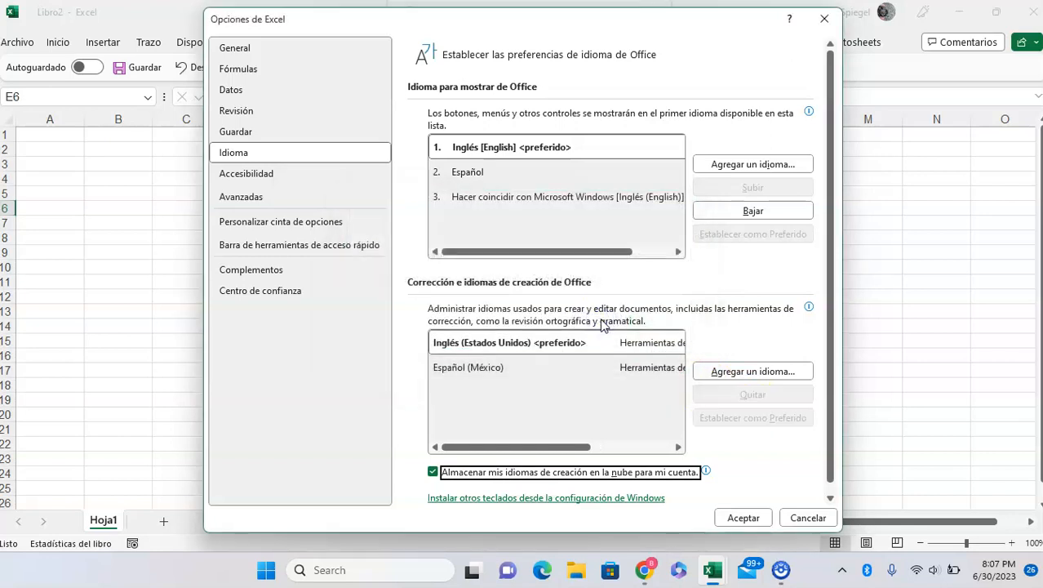
{"action": "left_click", "coordinate": [742, 517]}
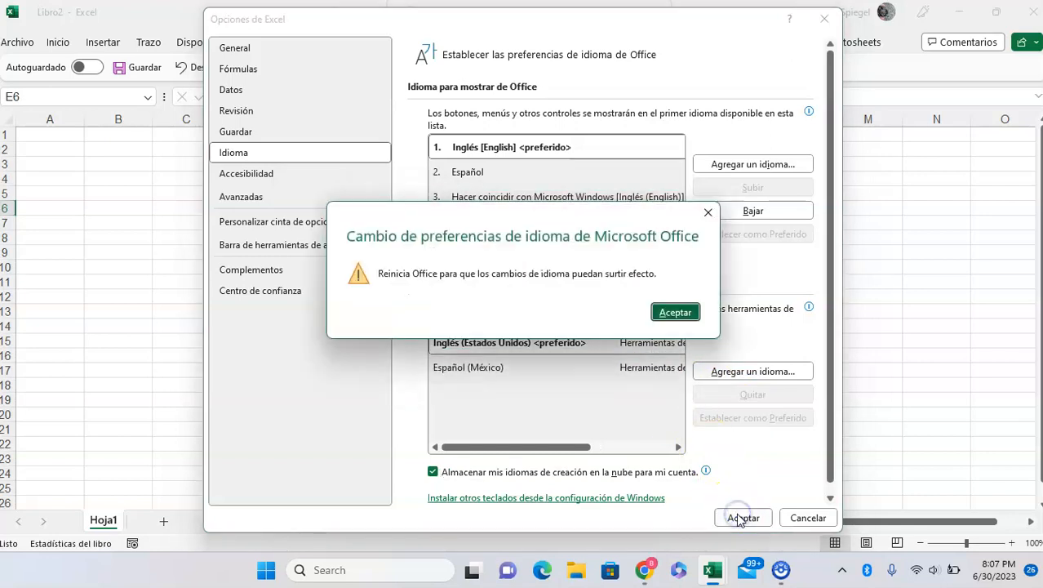
{"action": "left_click", "coordinate": [674, 312]}
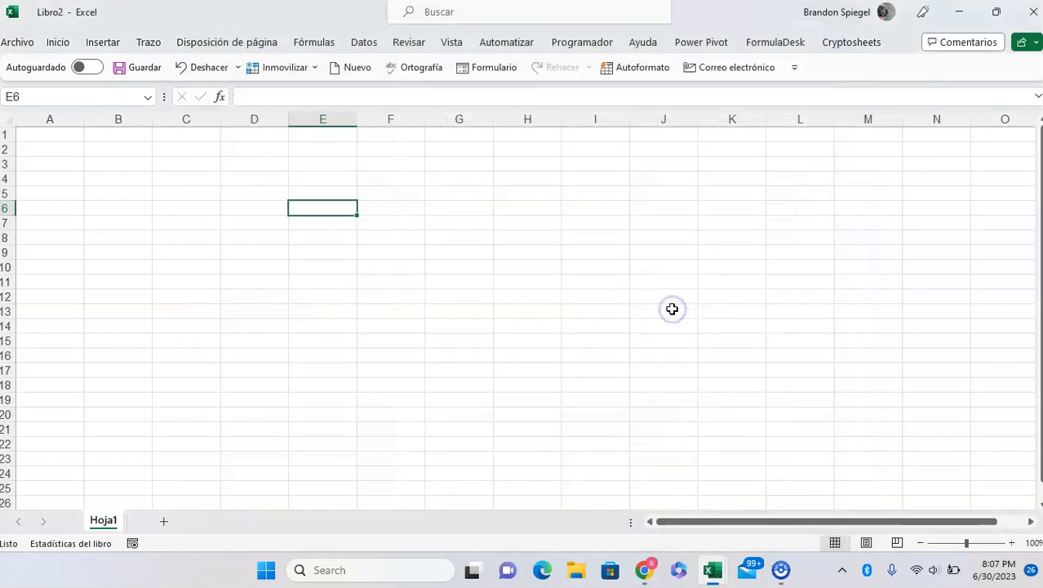